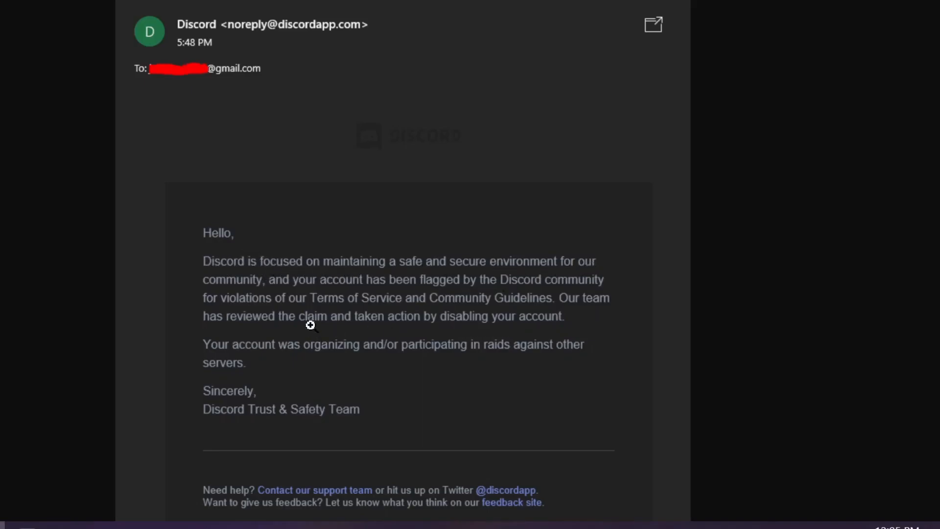
pyautogui.moveTo(236, 301)
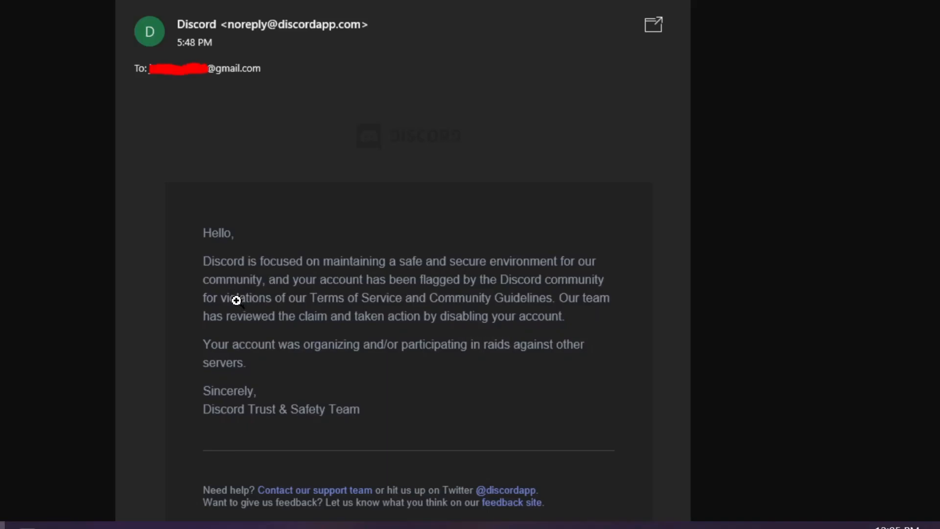
pyautogui.moveTo(307, 336)
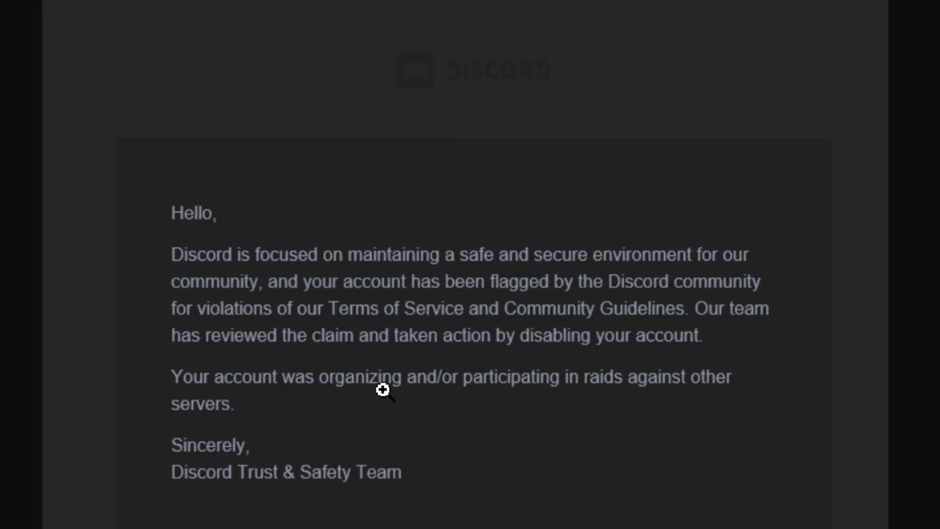
pyautogui.moveTo(581, 391)
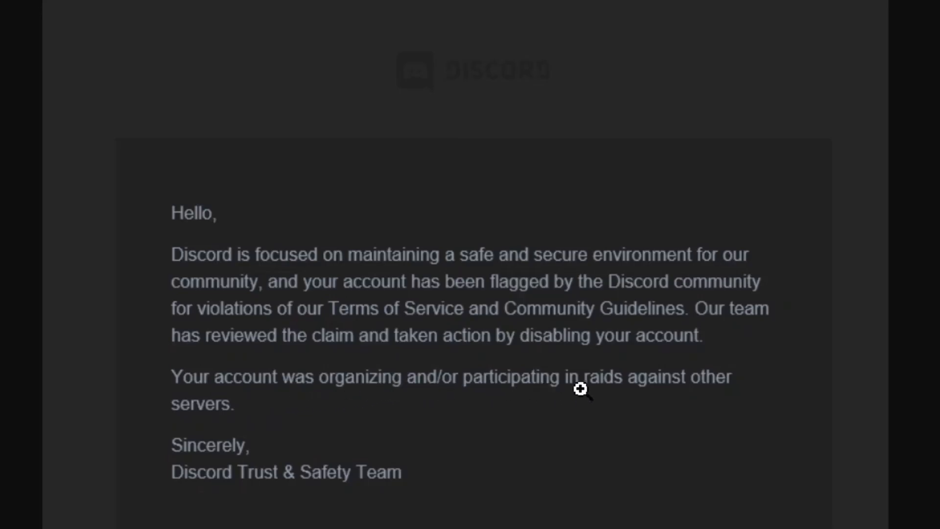
pyautogui.moveTo(495, 431)
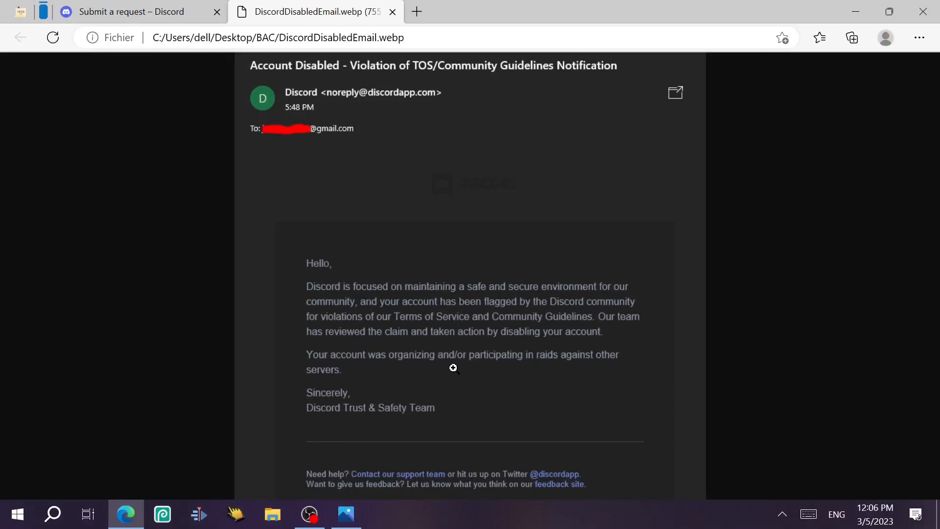
pyautogui.moveTo(453, 364)
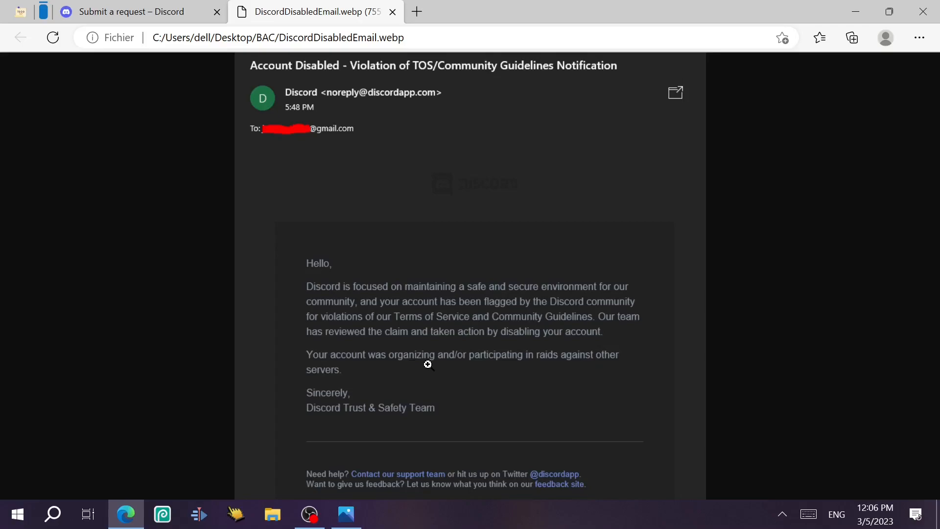
pyautogui.moveTo(466, 329)
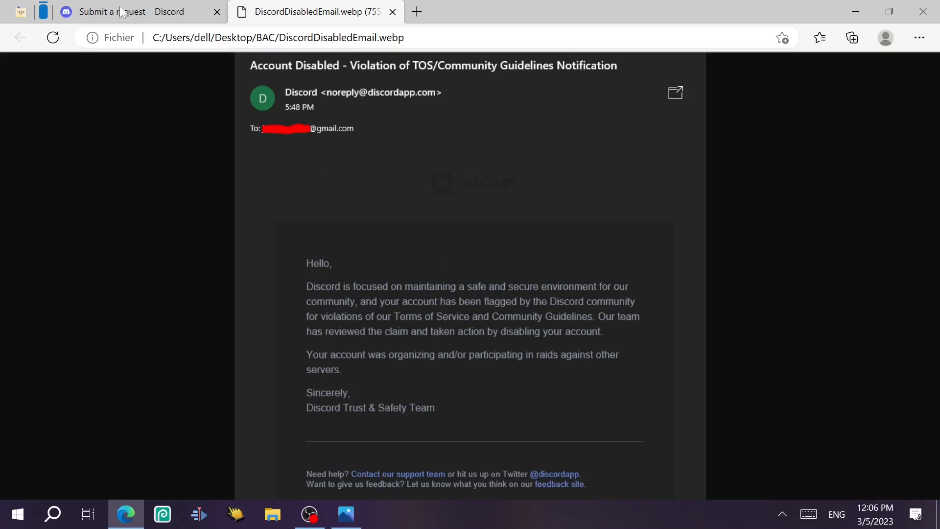
# Step: Choose Trust & Safety as the request type on the Submit a request page
pyautogui.click(138, 11)
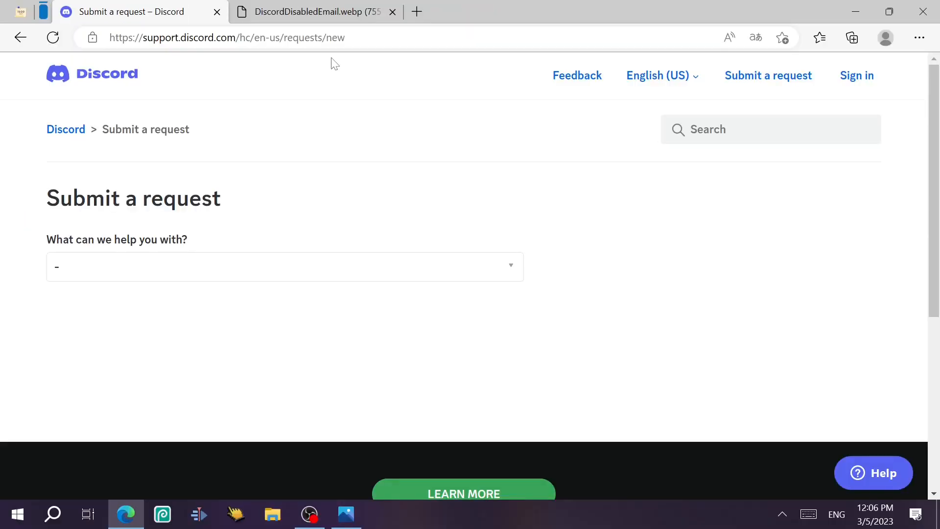
pyautogui.moveTo(265, 223)
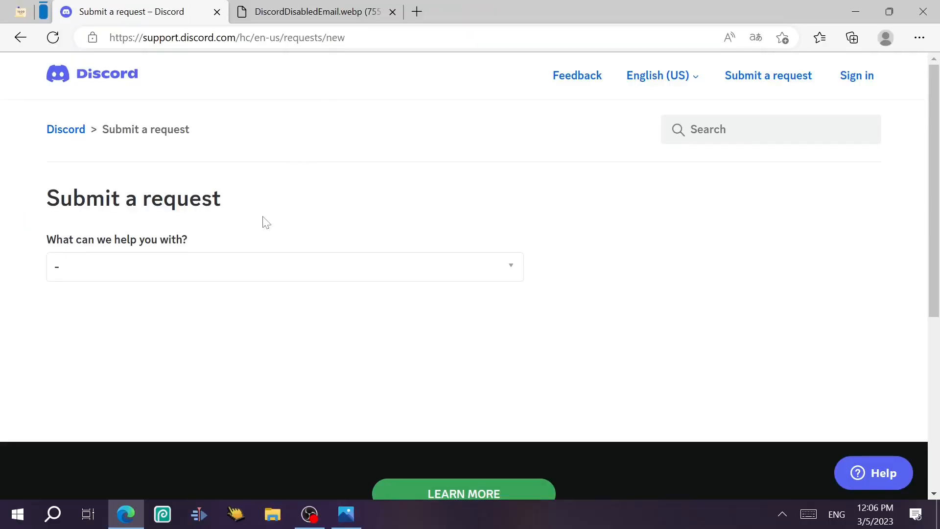
pyautogui.moveTo(76, 257)
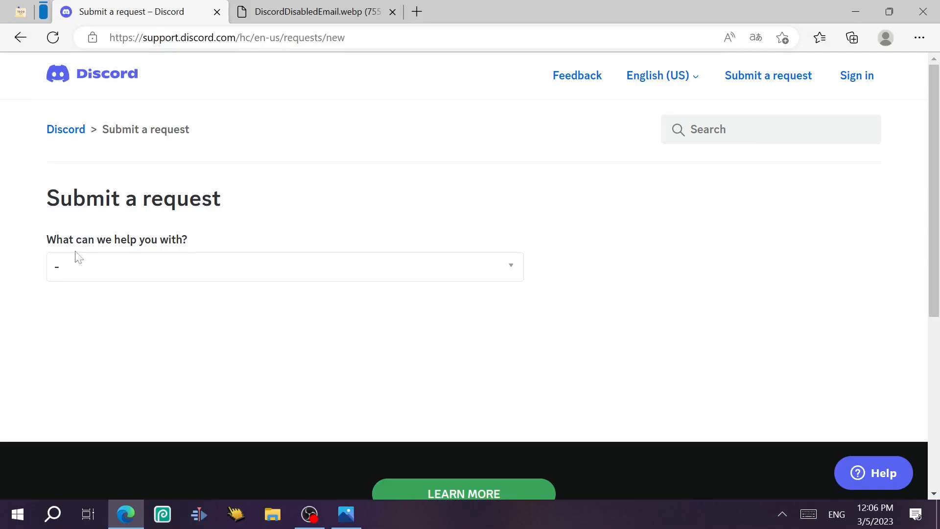
pyautogui.click(284, 266)
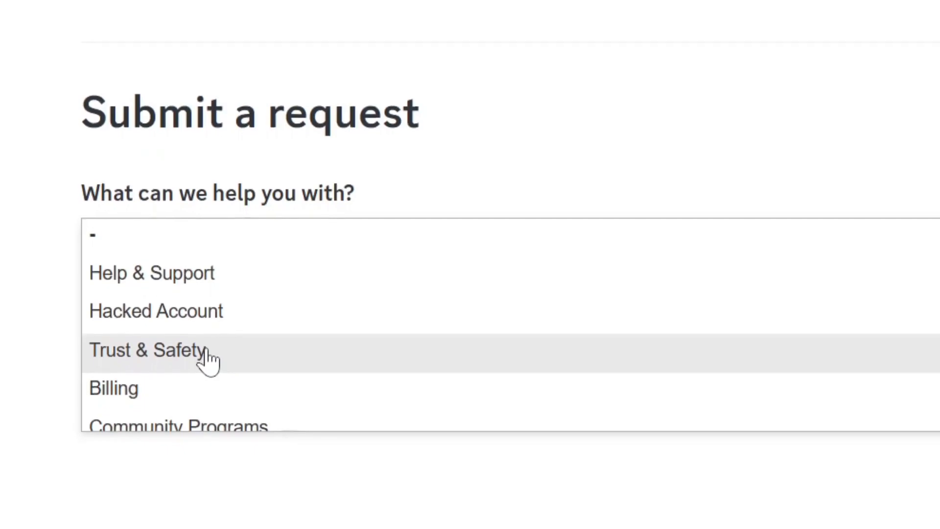
pyautogui.click(148, 350)
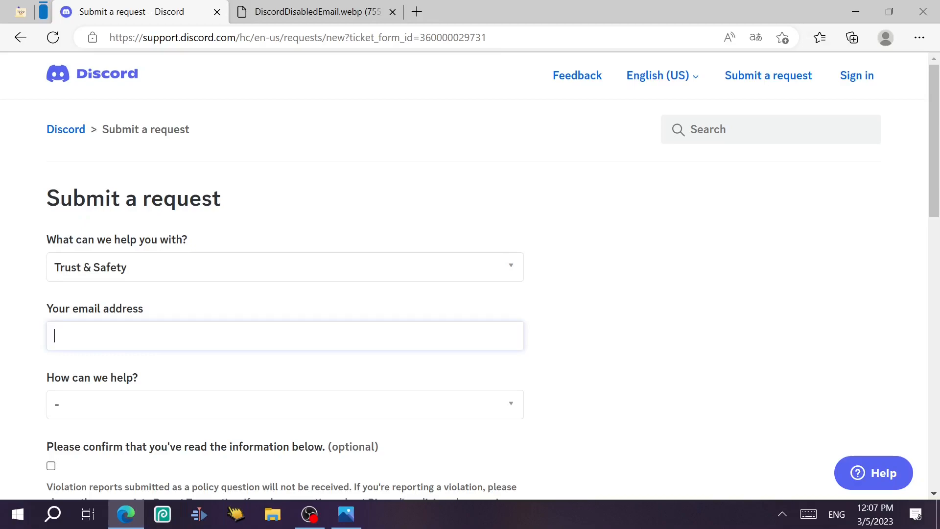
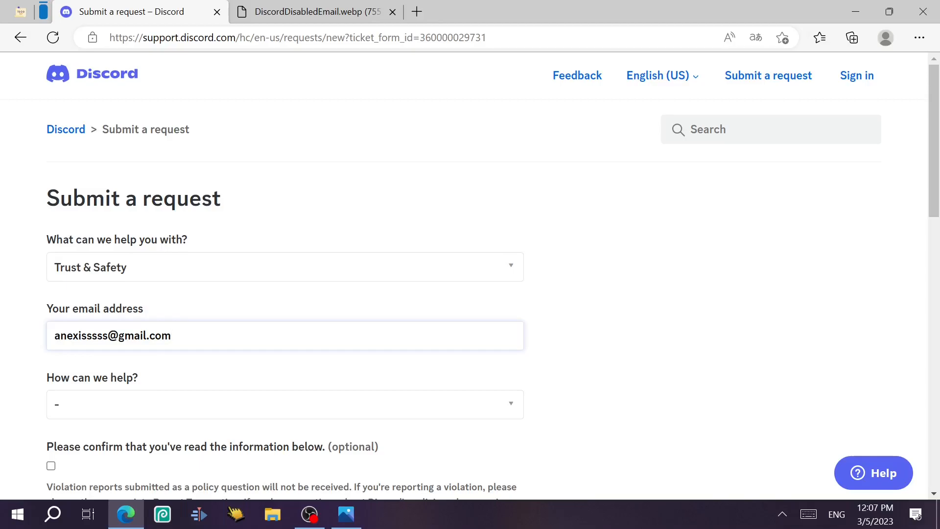
pyautogui.scroll(-3)
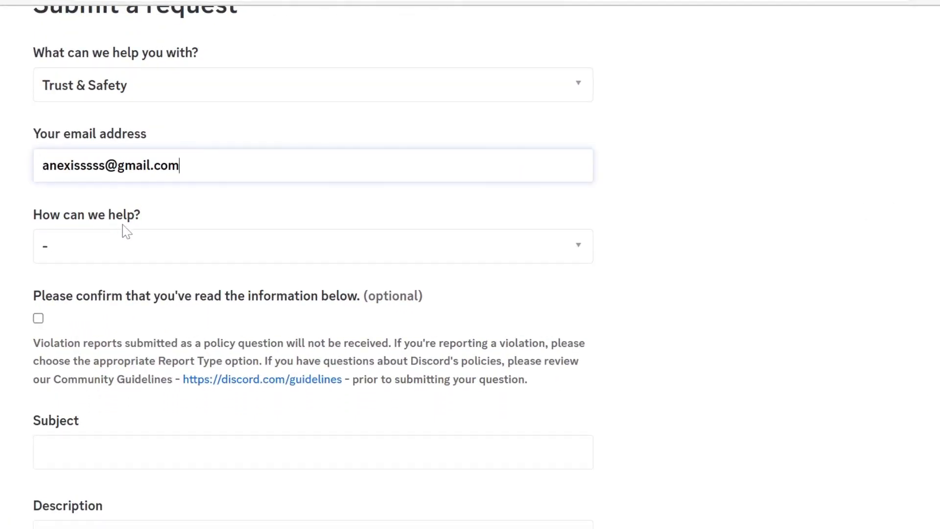
# Step: Choose 'Appeals, age update, other questions' and then 'Appeal an action taken on my account or bot'
pyautogui.click(313, 246)
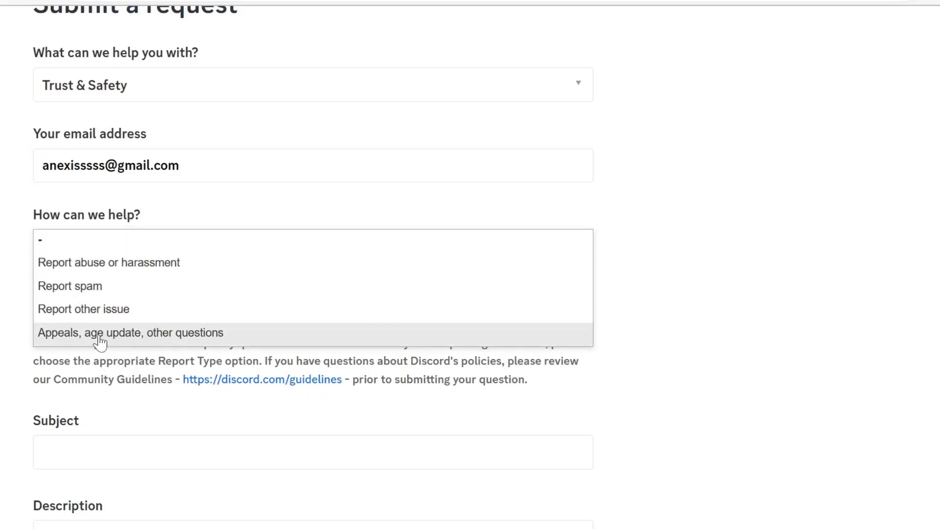
pyautogui.click(131, 332)
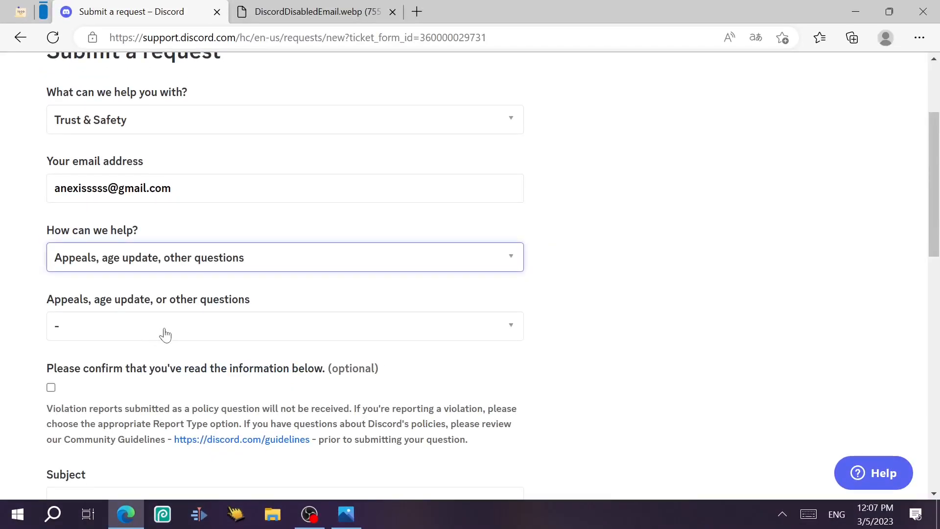
pyautogui.click(284, 325)
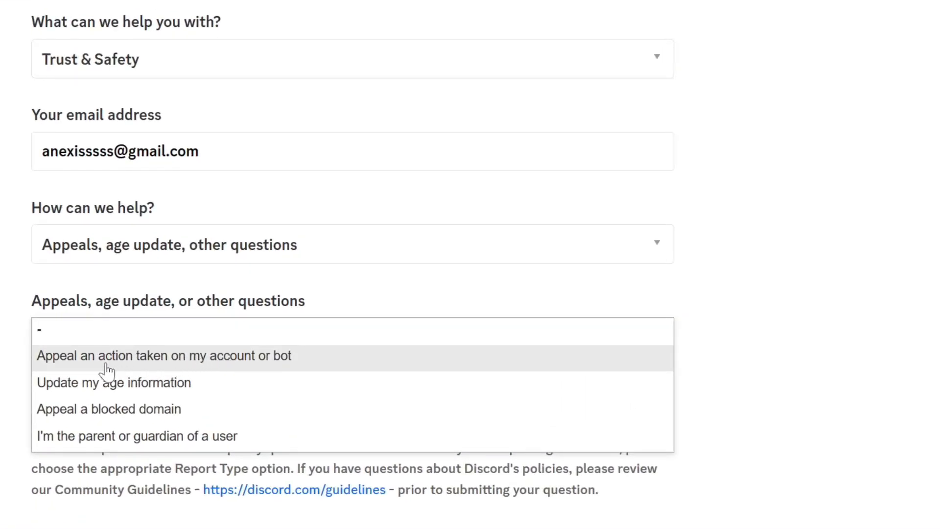
pyautogui.click(163, 355)
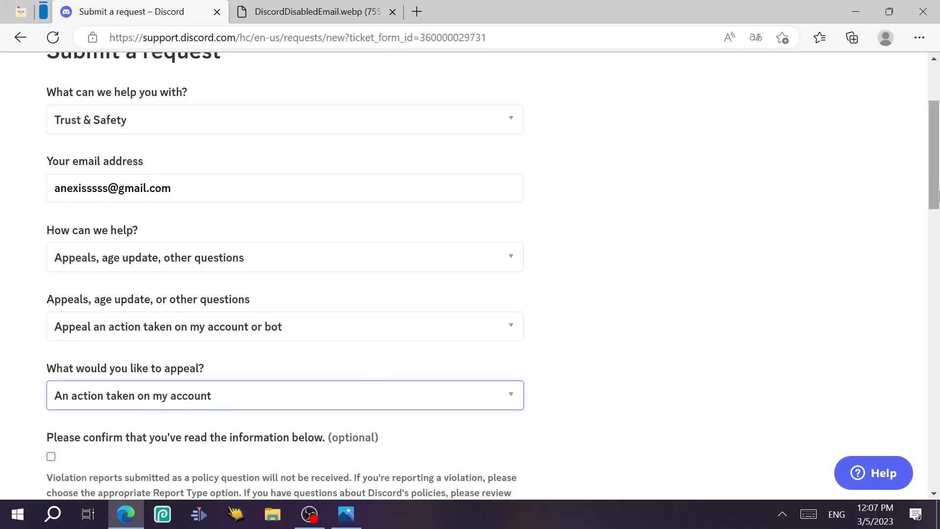
pyautogui.scroll(-3)
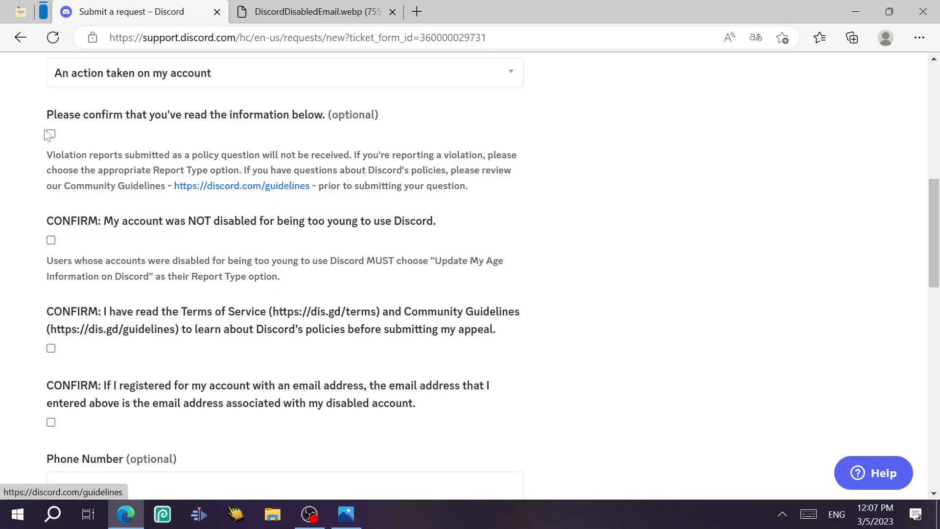
# Step: Tick the violation-reports, not-disabled-for-age, Terms read and email-matches confirmation boxes
pyautogui.click(51, 135)
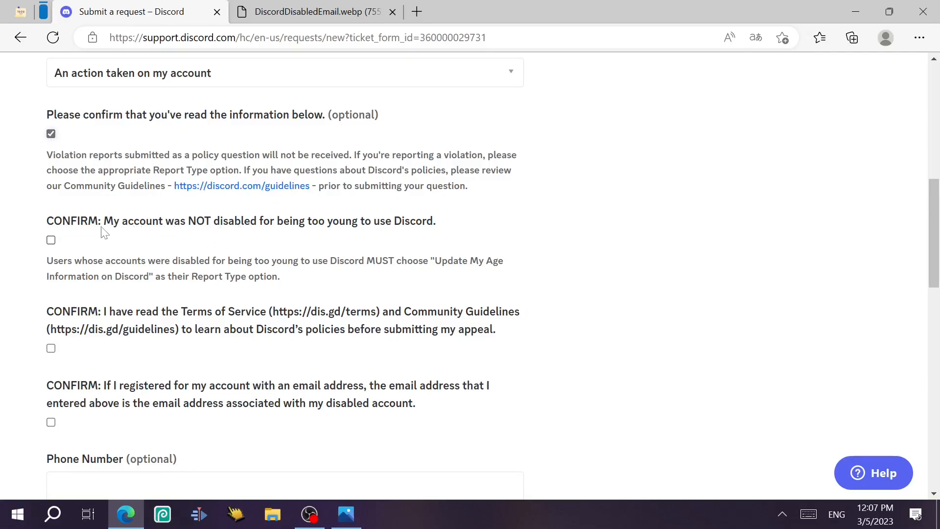
pyautogui.moveTo(254, 236)
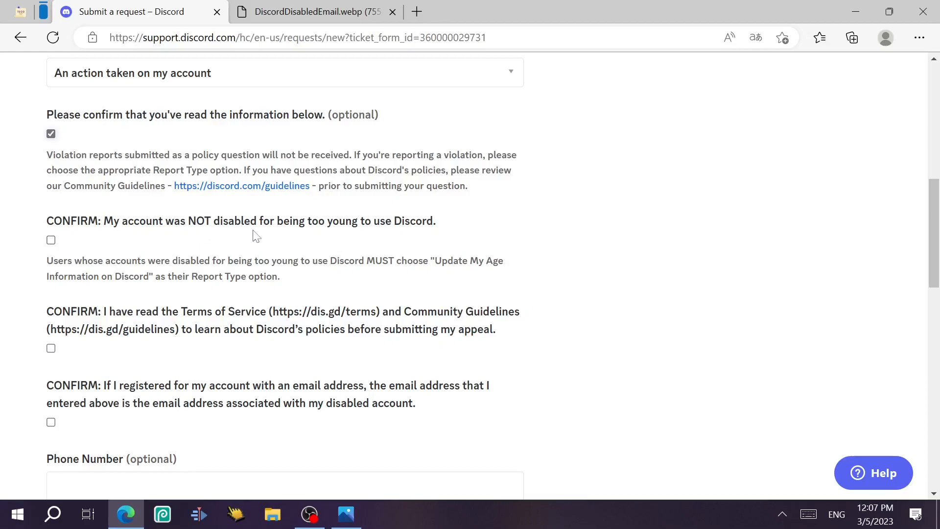
pyautogui.moveTo(503, 233)
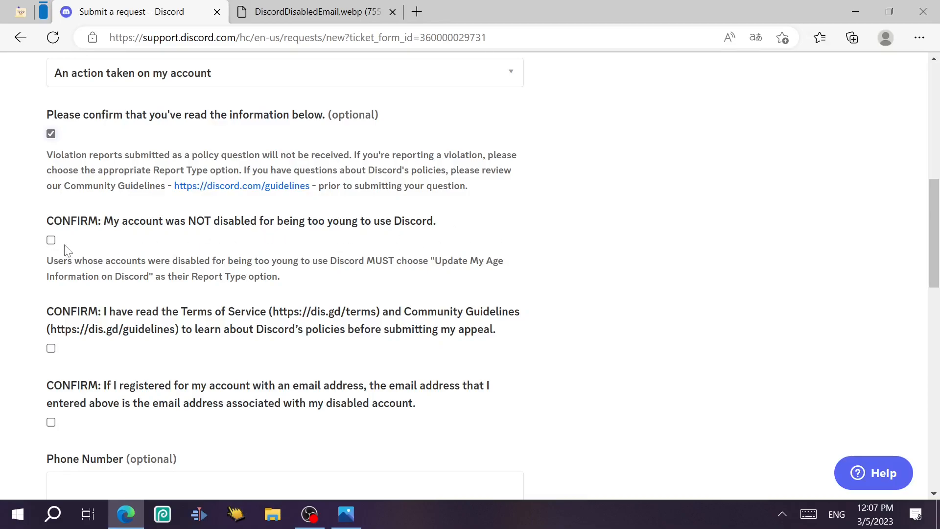
pyautogui.moveTo(199, 246)
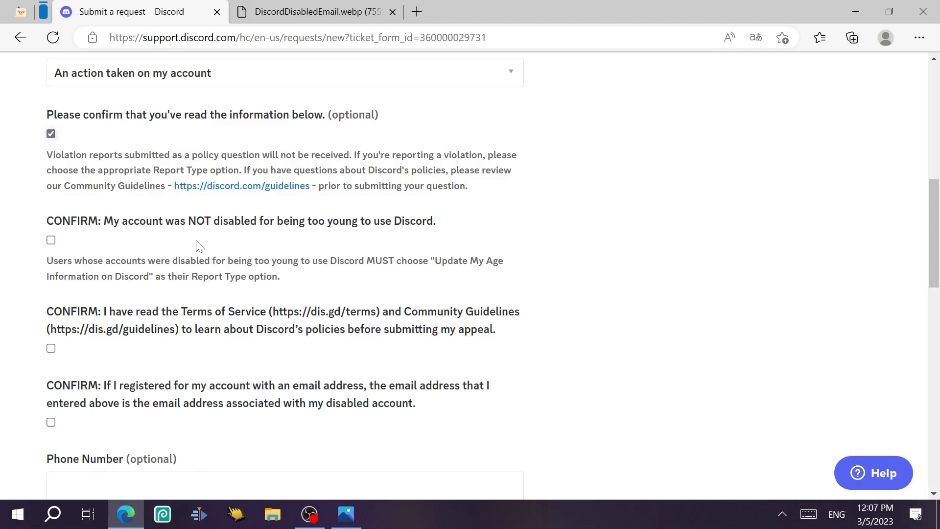
pyautogui.moveTo(82, 252)
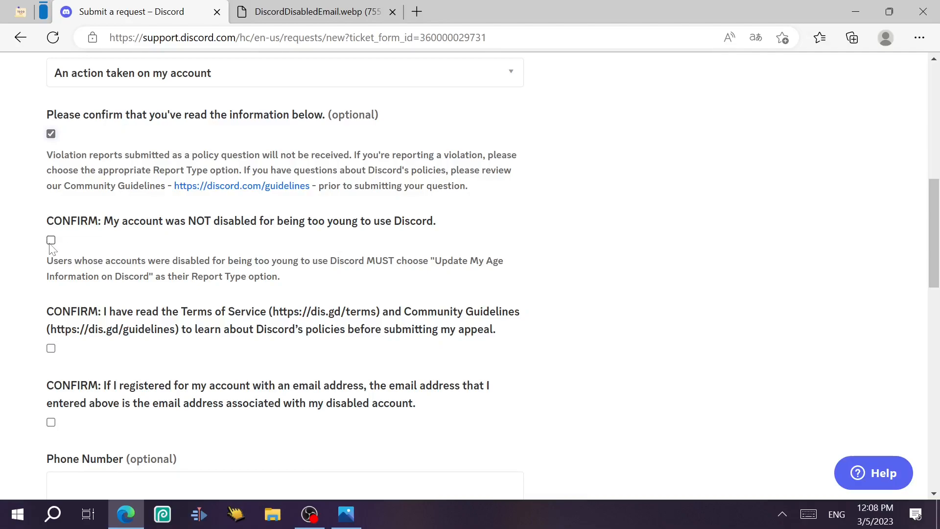
pyautogui.click(51, 240)
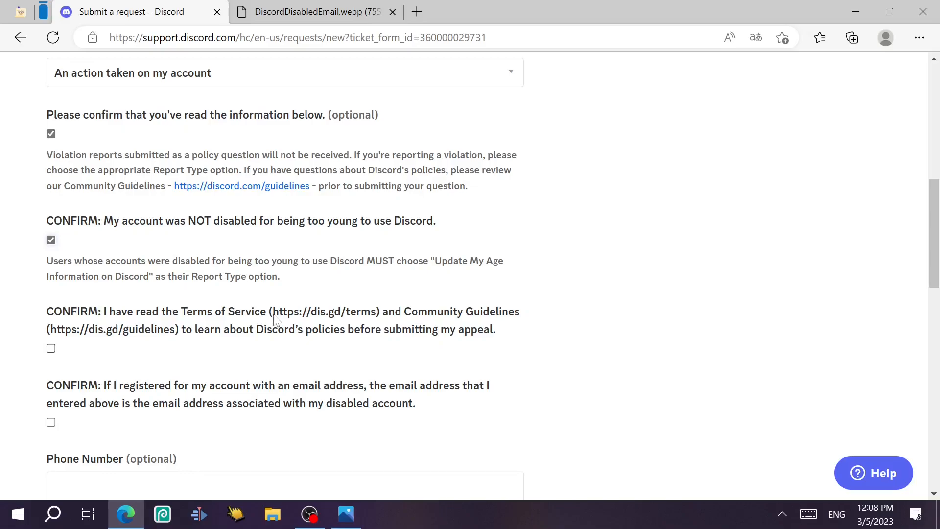
pyautogui.moveTo(400, 334)
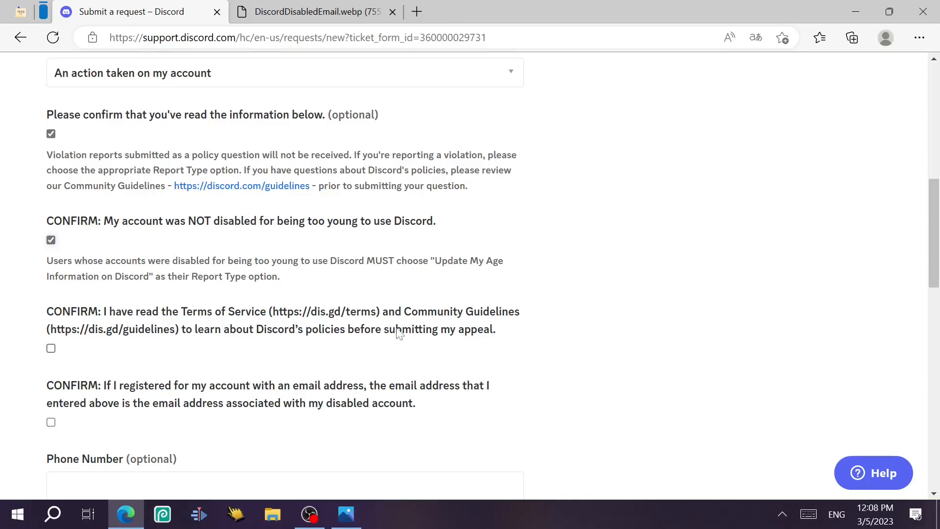
pyautogui.click(51, 348)
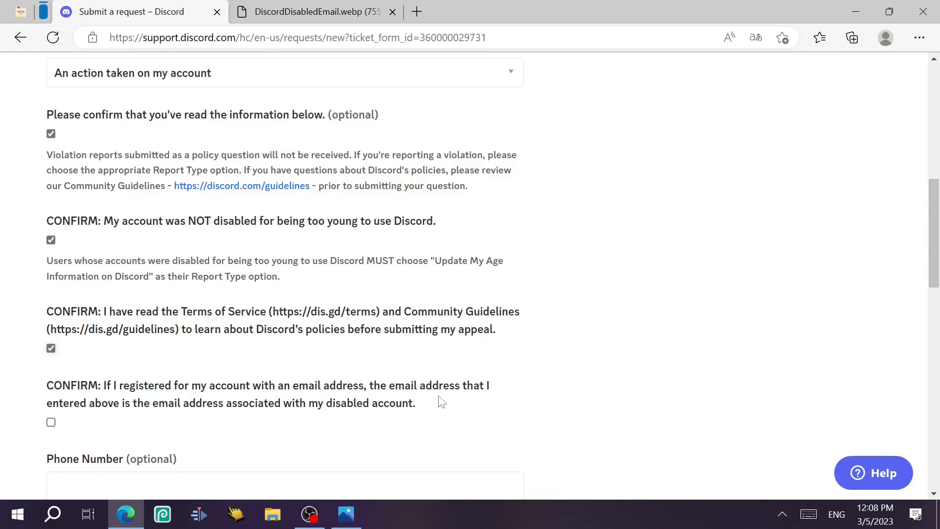
pyautogui.click(51, 422)
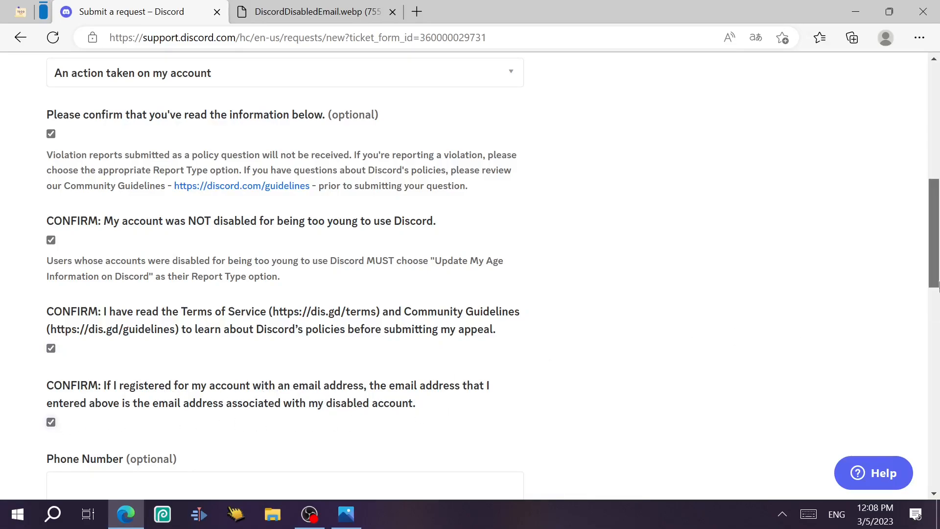
pyautogui.scroll(-3)
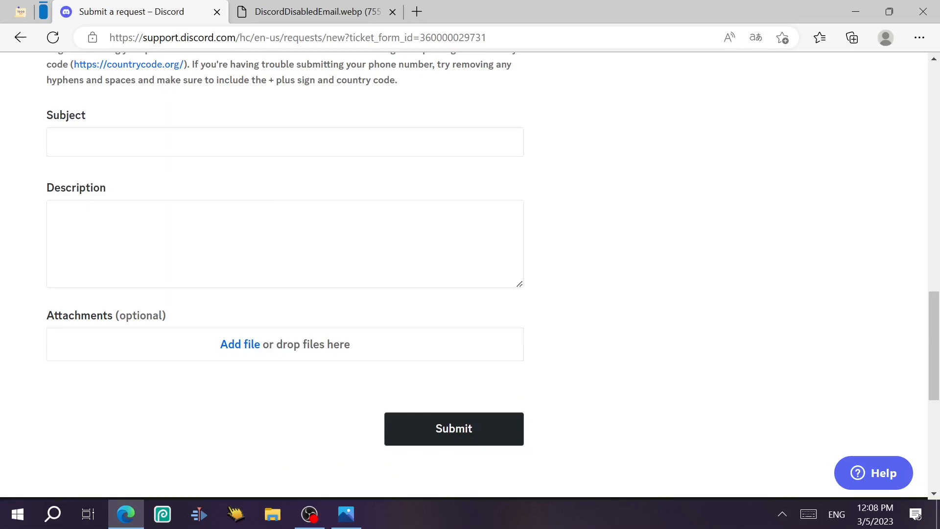
# Step: Enter the subject 'Appeal a disable on my discord account'
pyautogui.click(284, 141)
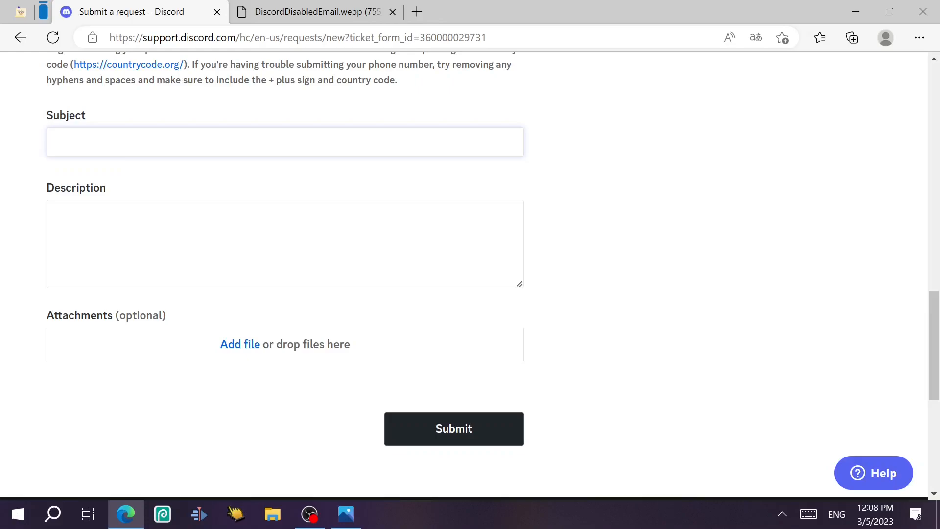
pyautogui.write('A')
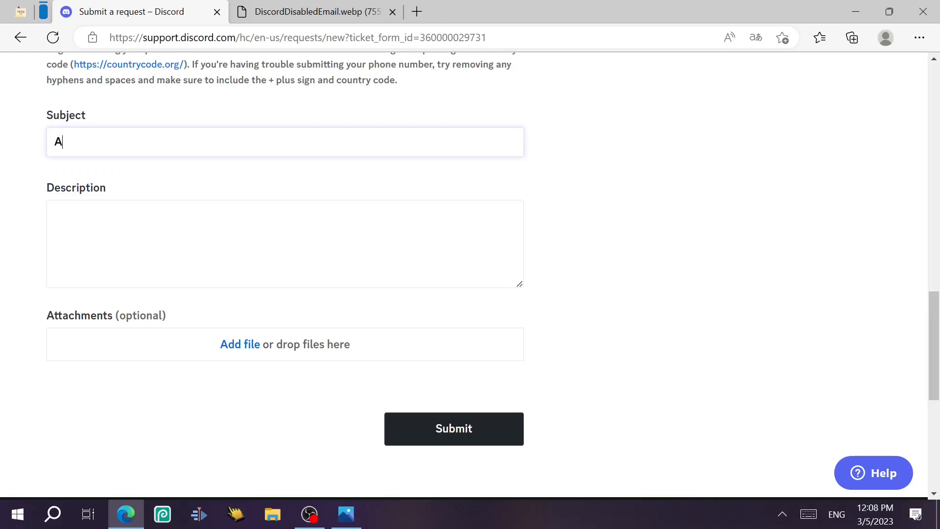
pyautogui.write('ppeal a')
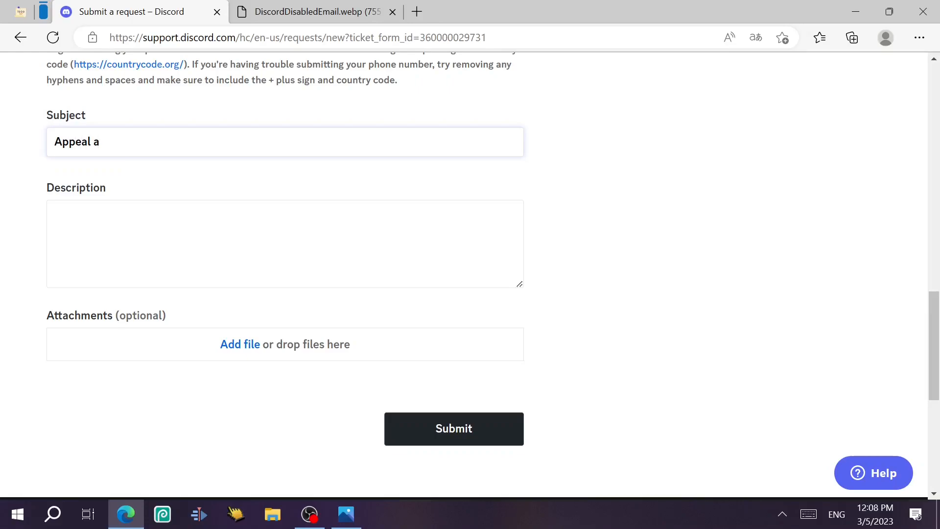
pyautogui.write('di')
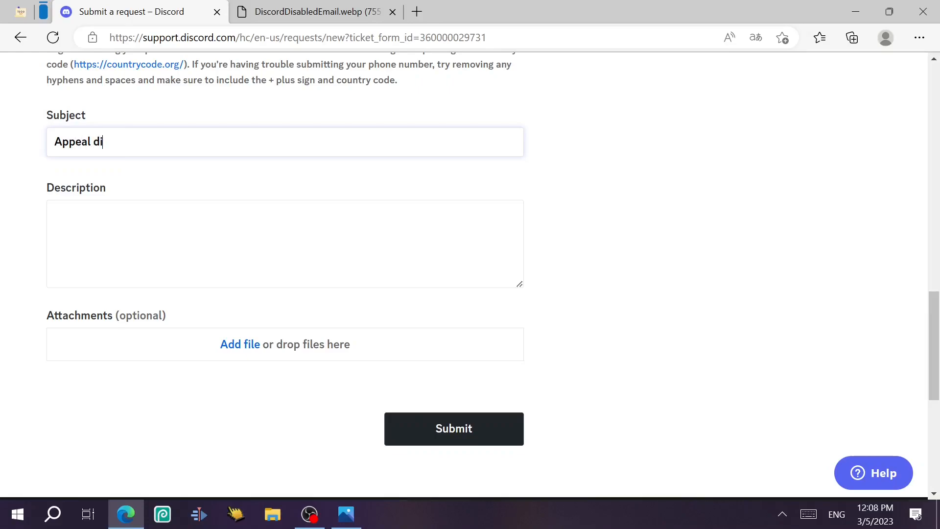
pyautogui.write('sable')
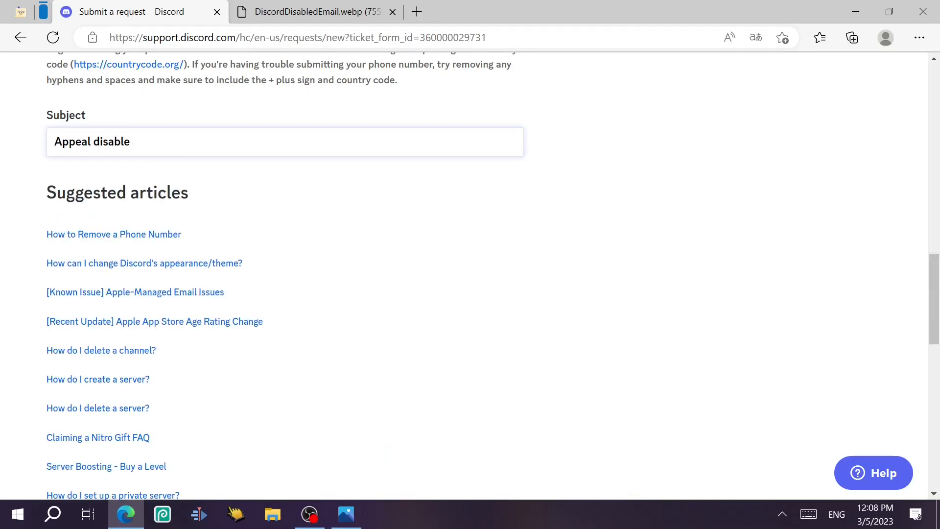
pyautogui.write('on my')
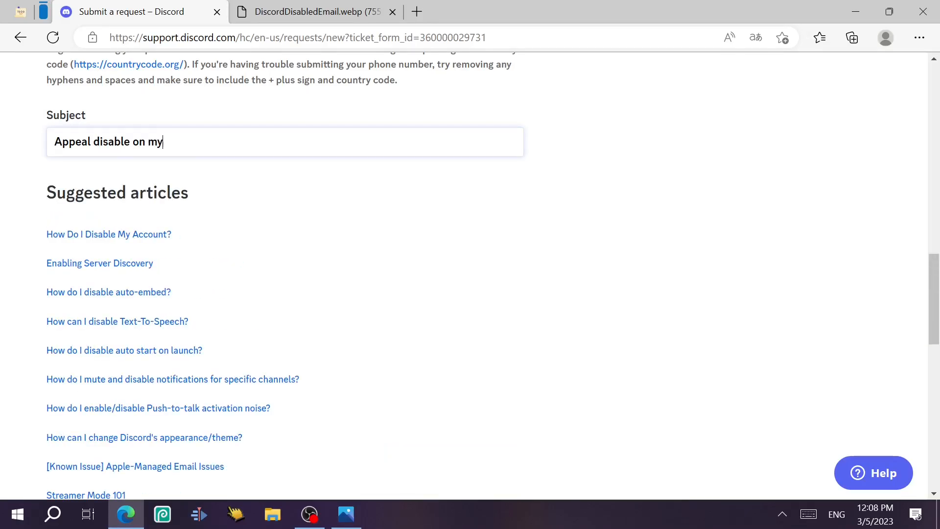
pyautogui.write('discord account')
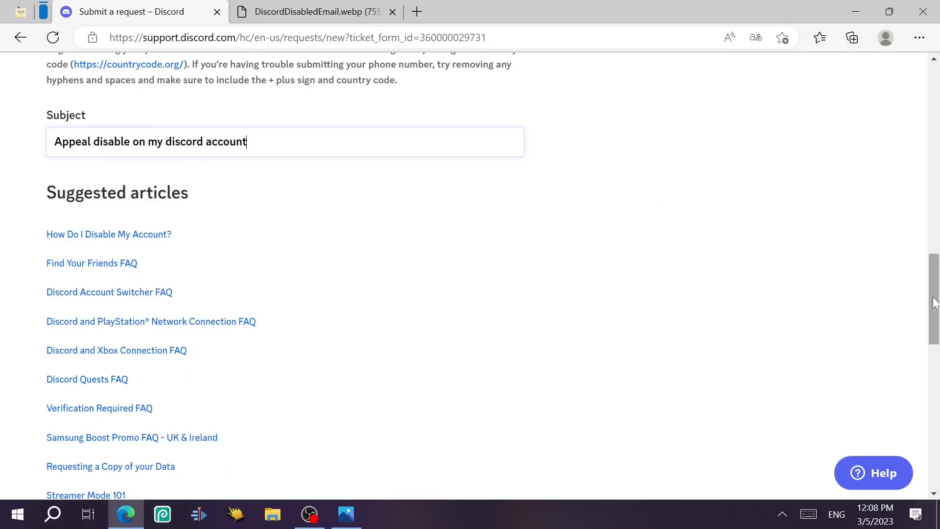
pyautogui.scroll(-3)
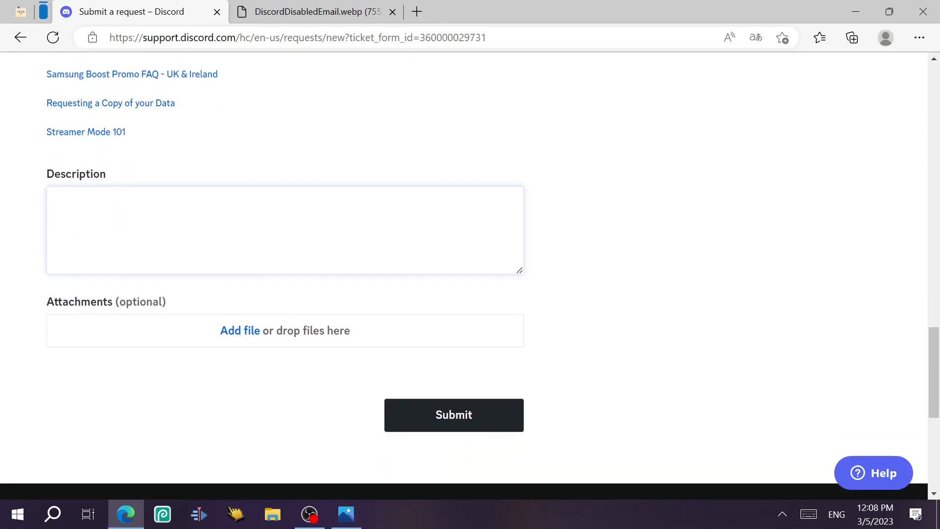
# Step: Write the description greeting Discord Support, explaining the log-in disable error and asking them to reconsider and lift it
pyautogui.click(285, 229)
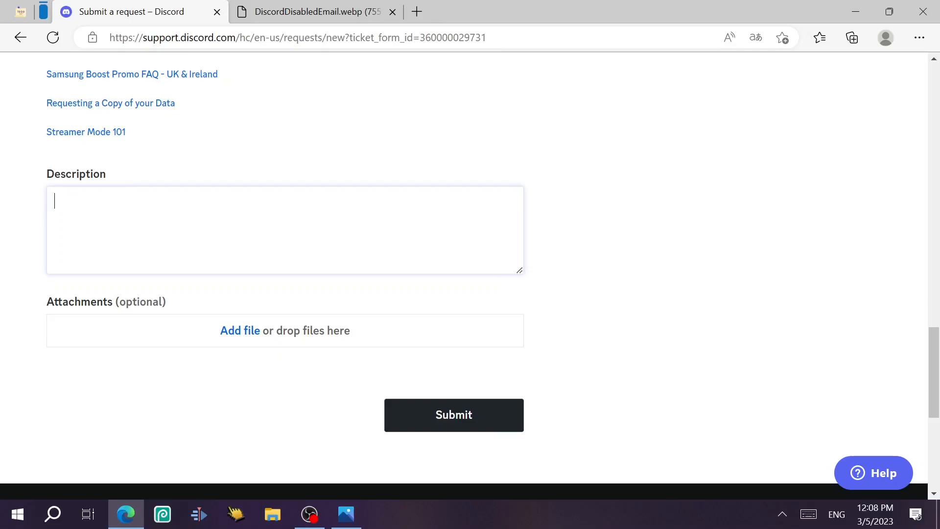
pyautogui.write('Hello,')
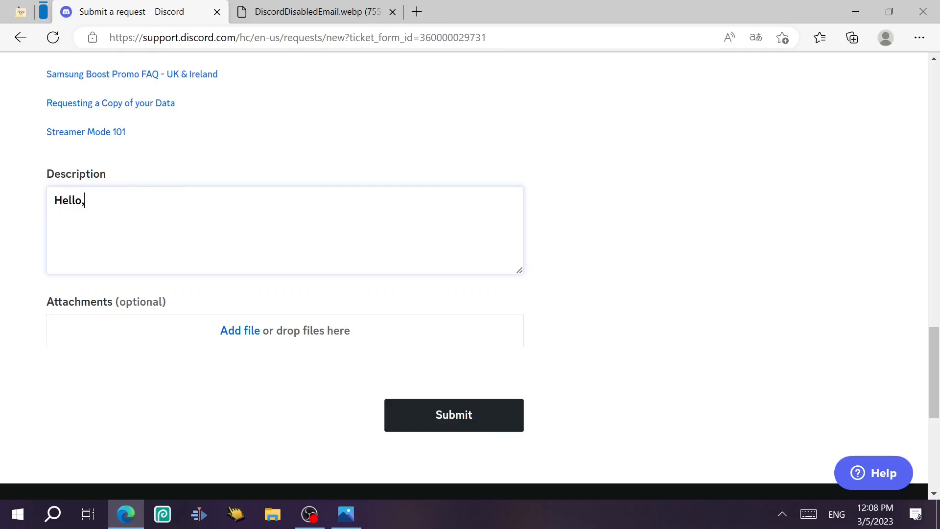
pyautogui.write('Discord')
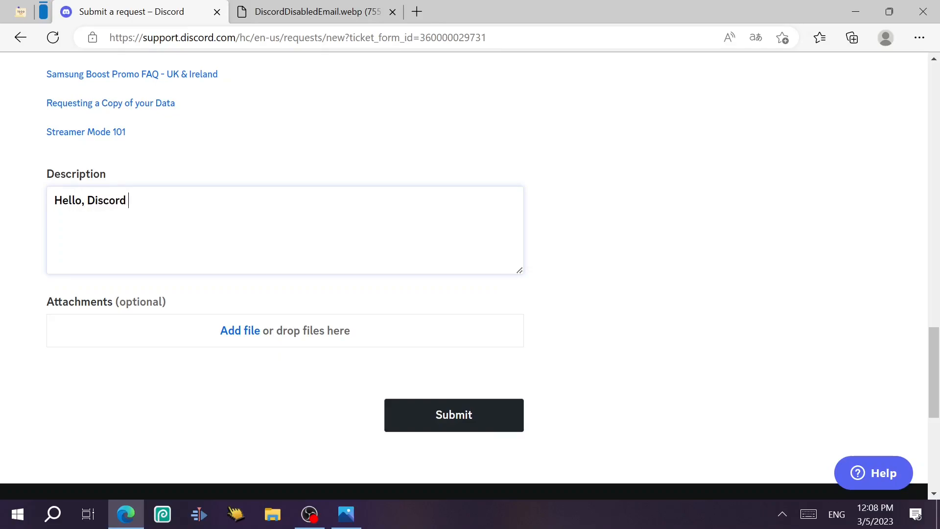
pyautogui.write('Support Team')
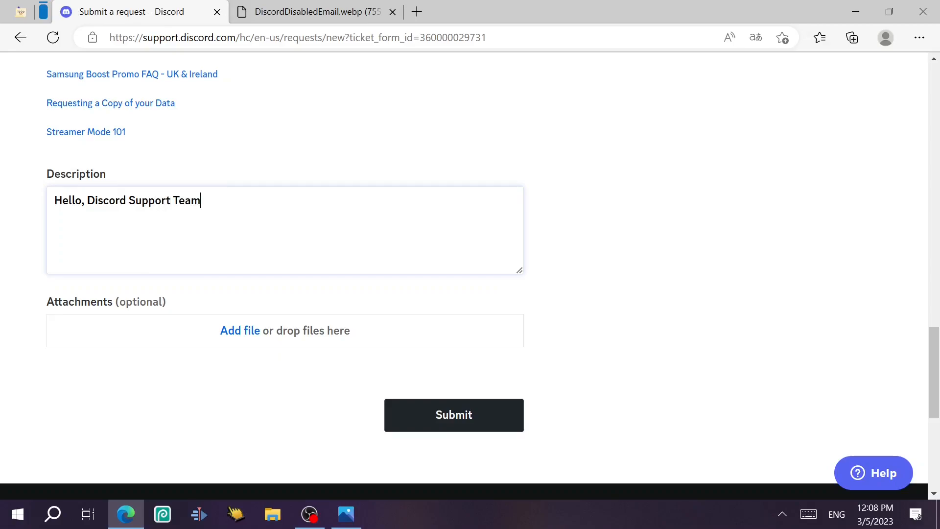
pyautogui.write('I')
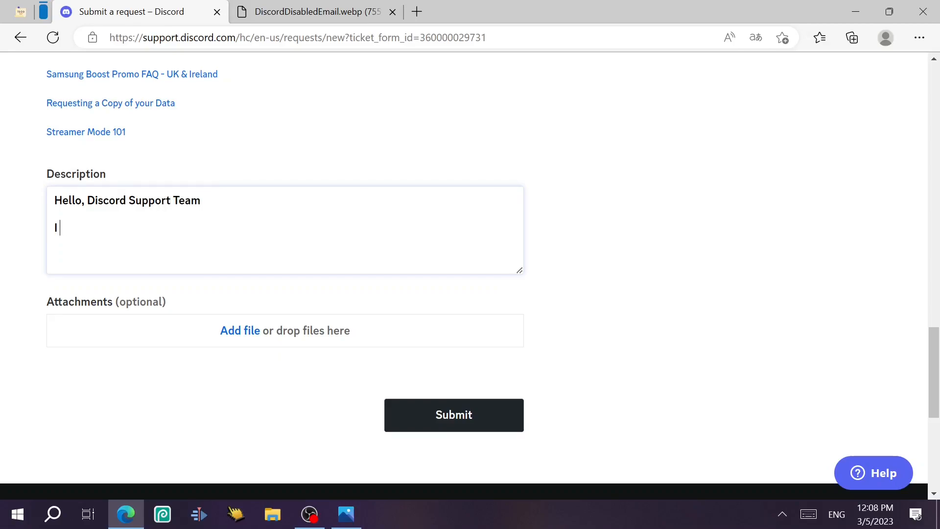
pyautogui.write('Today when I tried to log into my account It gave')
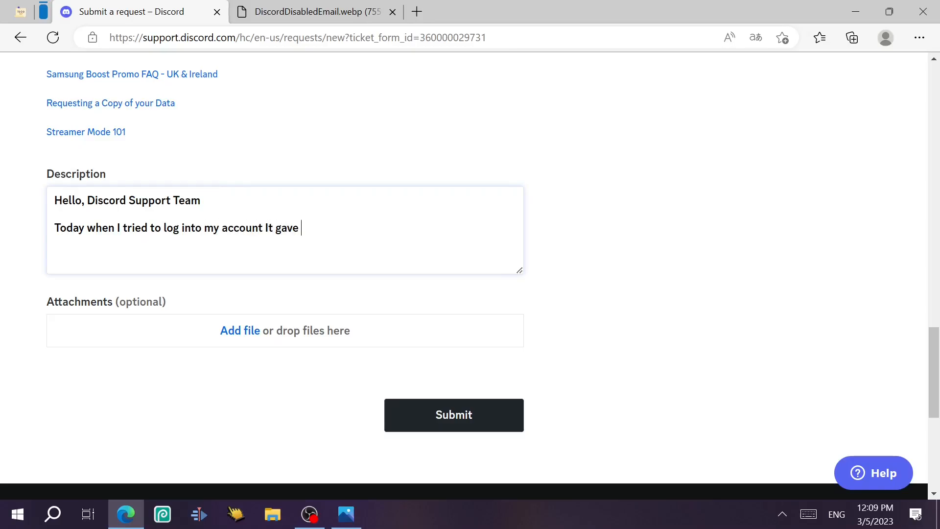
pyautogui.scroll(-3)
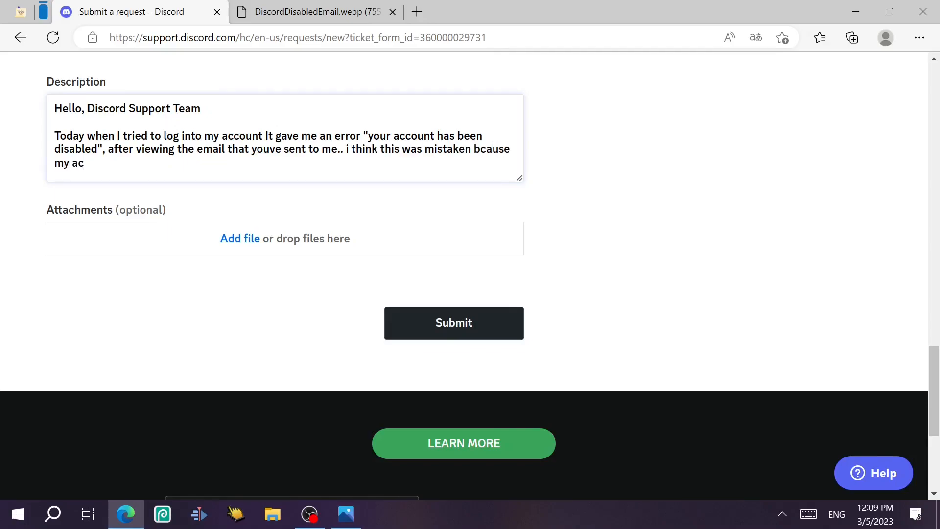
pyautogui.write('count didnt do that.. I hope you reconsider this and lift the ban.')
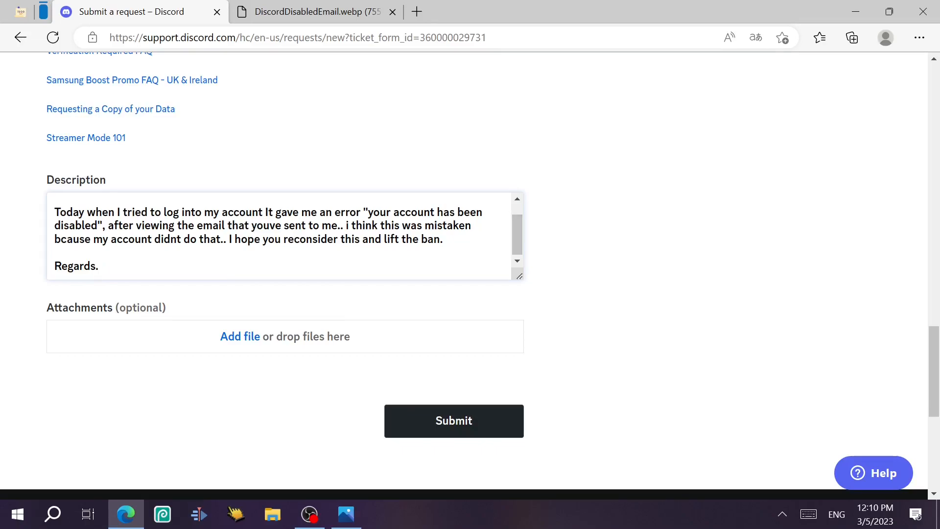
pyautogui.click(293, 239)
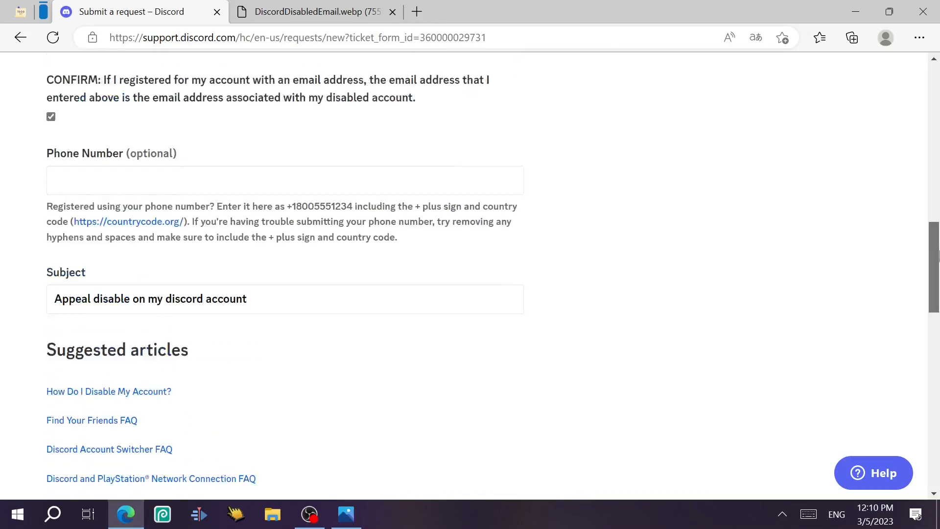
pyautogui.scroll(3)
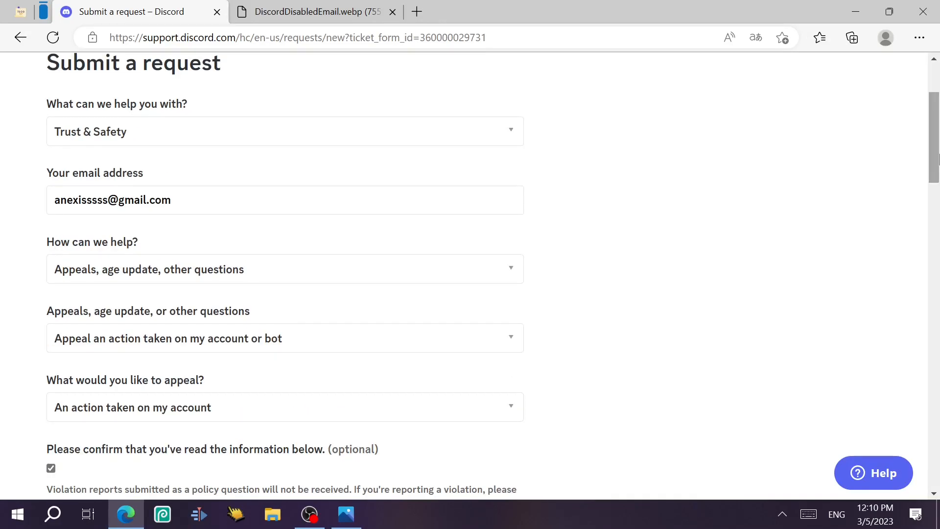